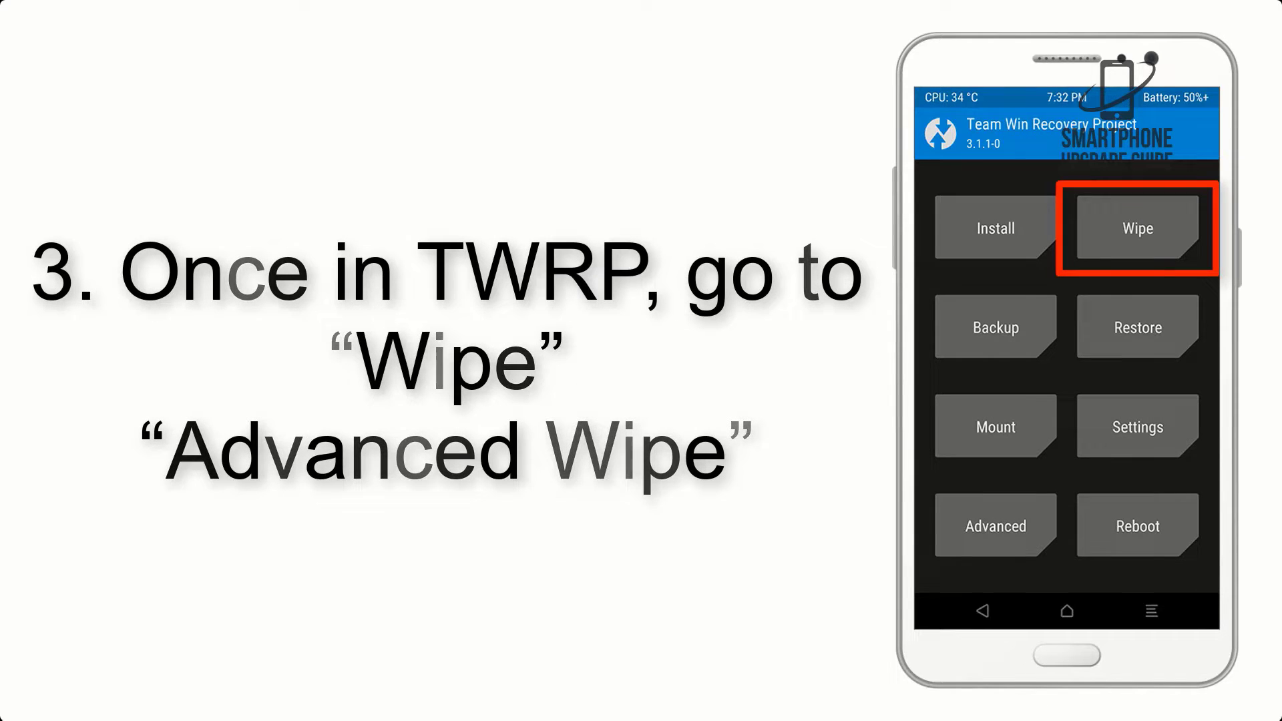
- Queue AOSP_ROM.zip from /sdcard/Download for flashing
left_click(1135, 228)
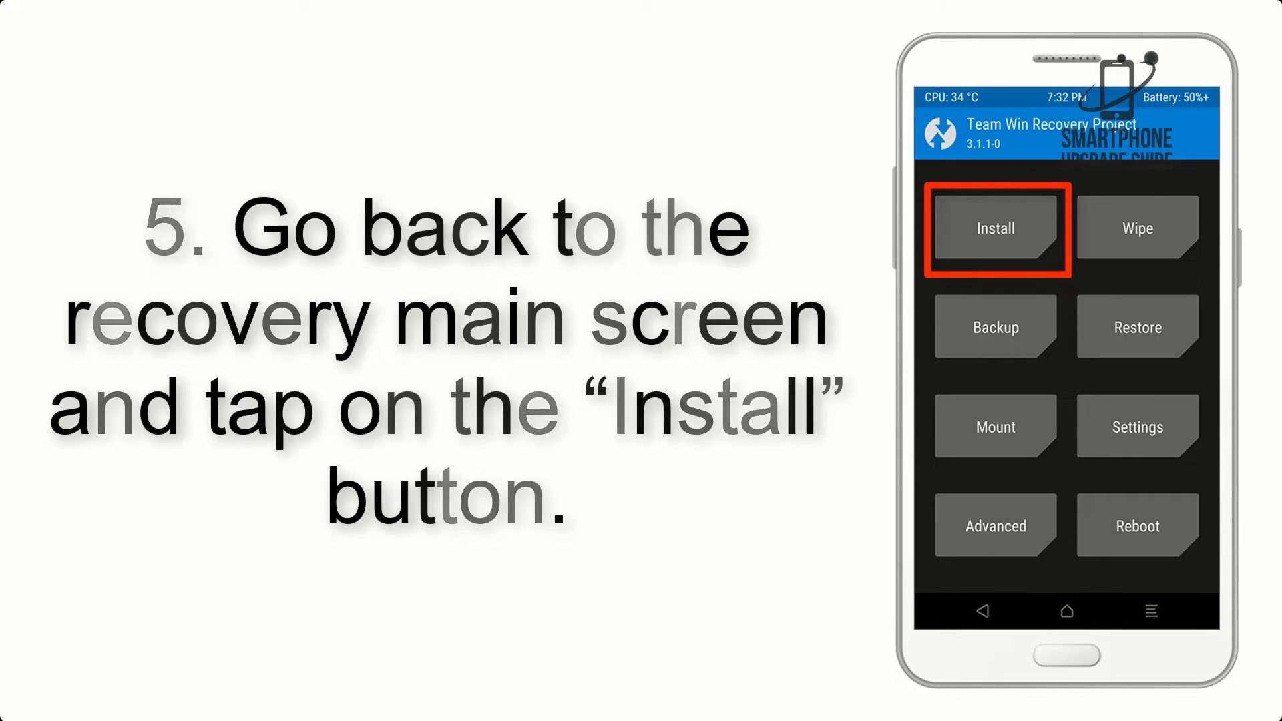
left_click(994, 227)
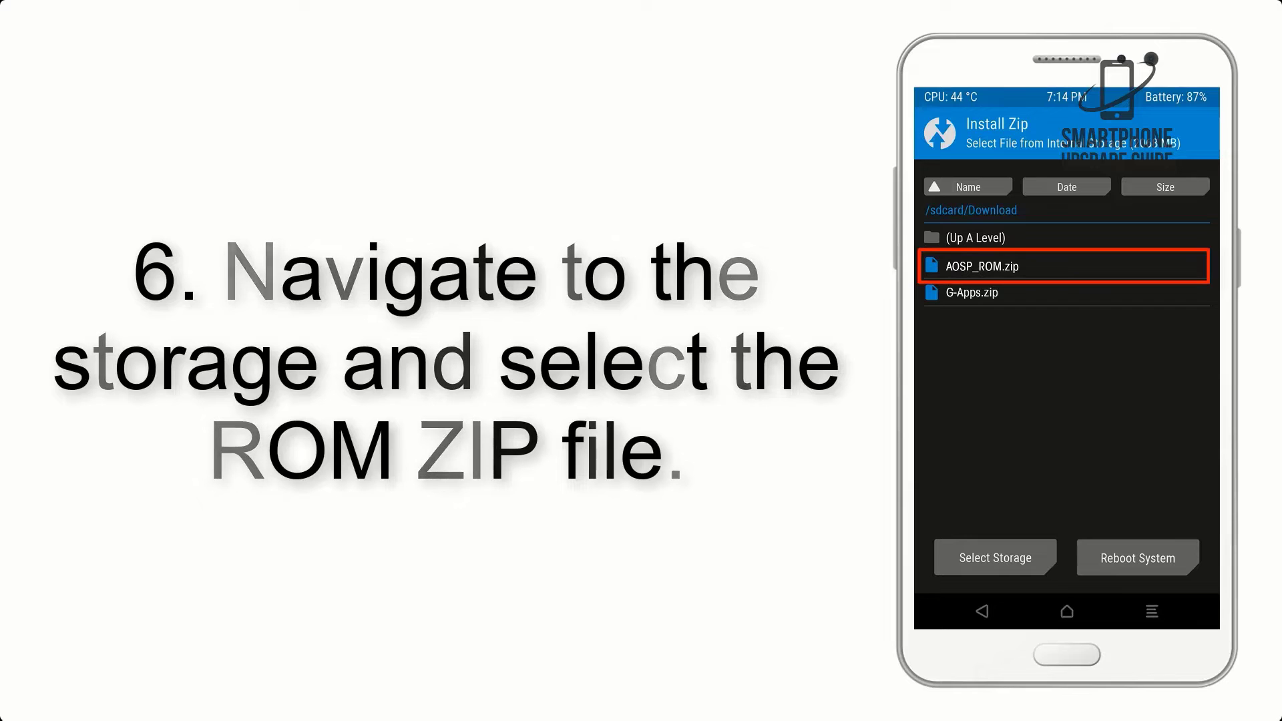
left_click(983, 266)
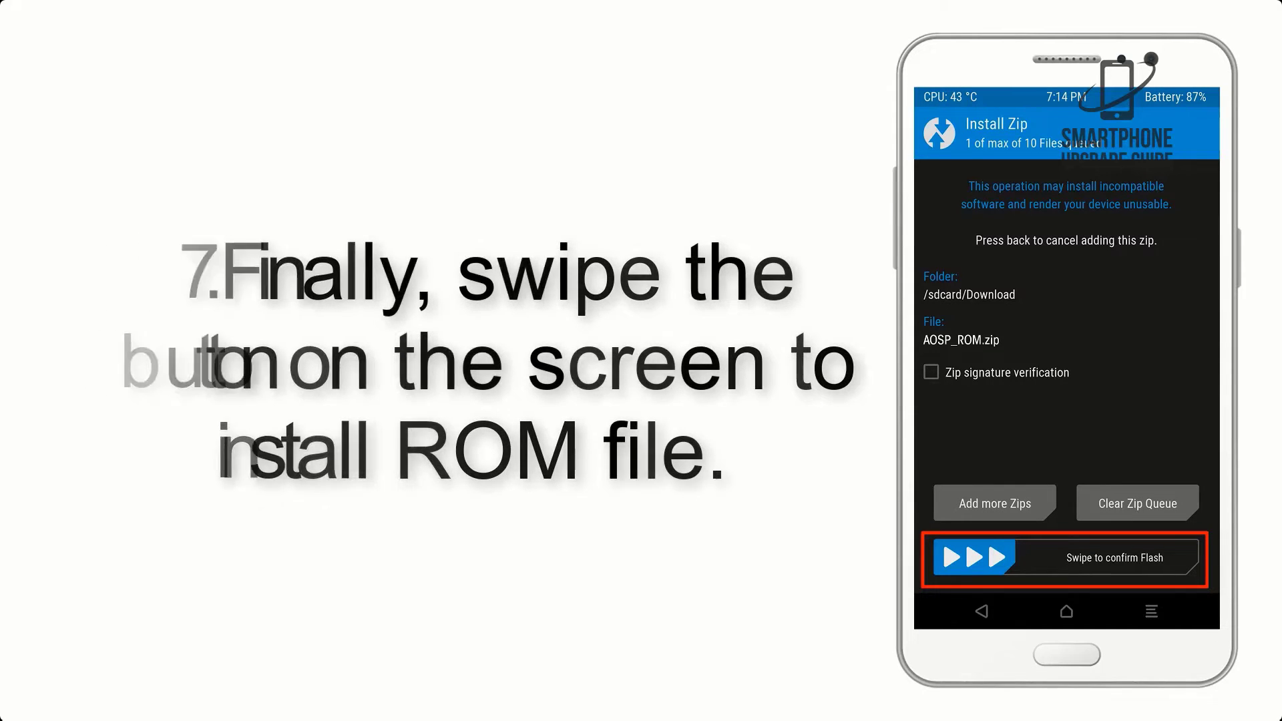
- Swipe to confirm flashing the queued AOSP_ROM.zip, then the GApps zip
left_click_drag(973, 558, 1161, 557)
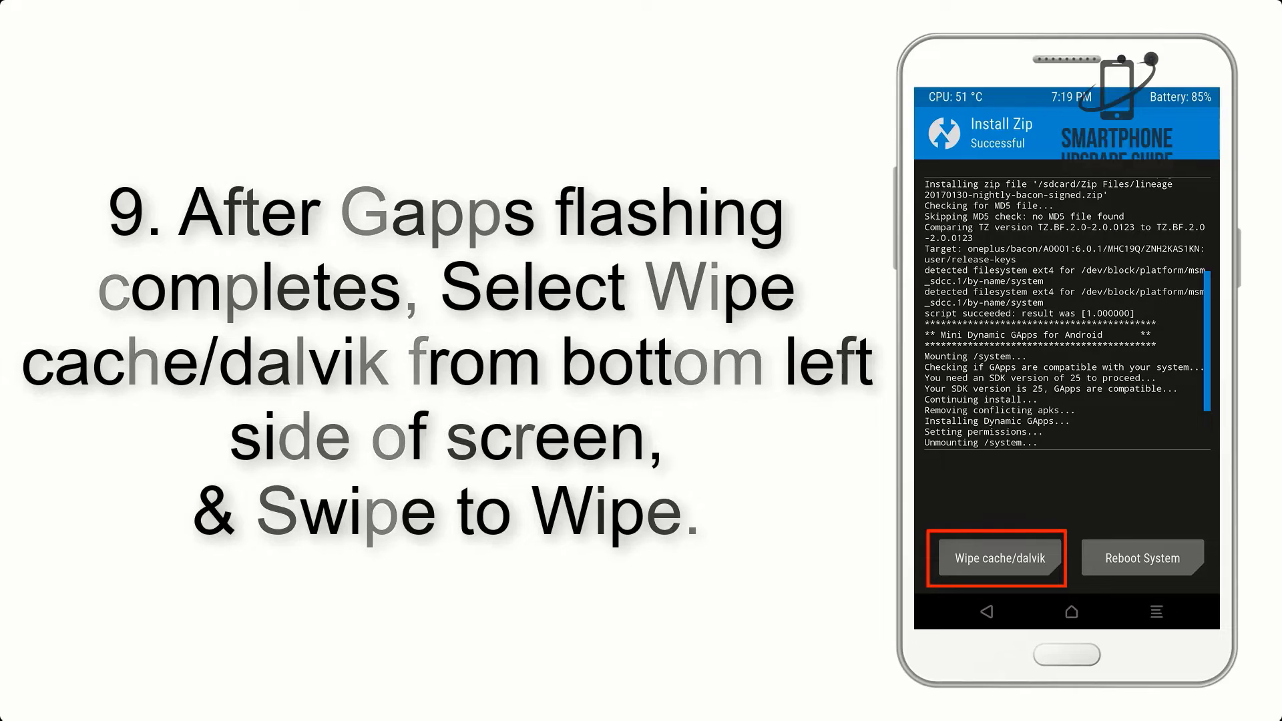